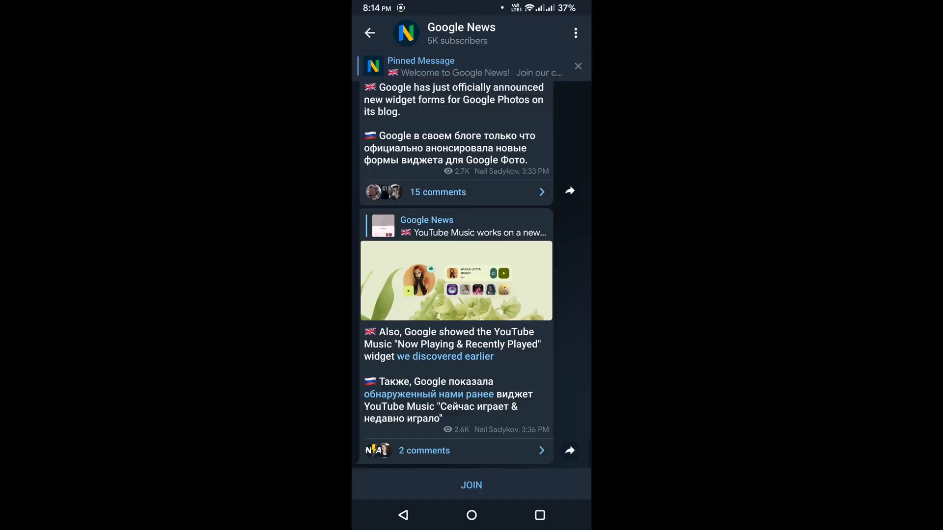
Scroll the Google News channel to the Magic Eraser Google Photos APK post and follow its SAI link.
scroll(down, 3)
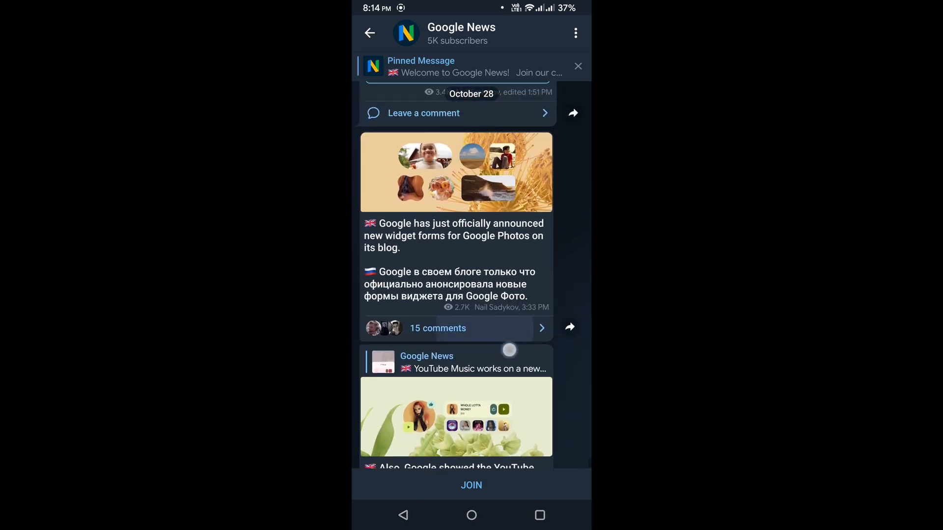
scroll(down, 3)
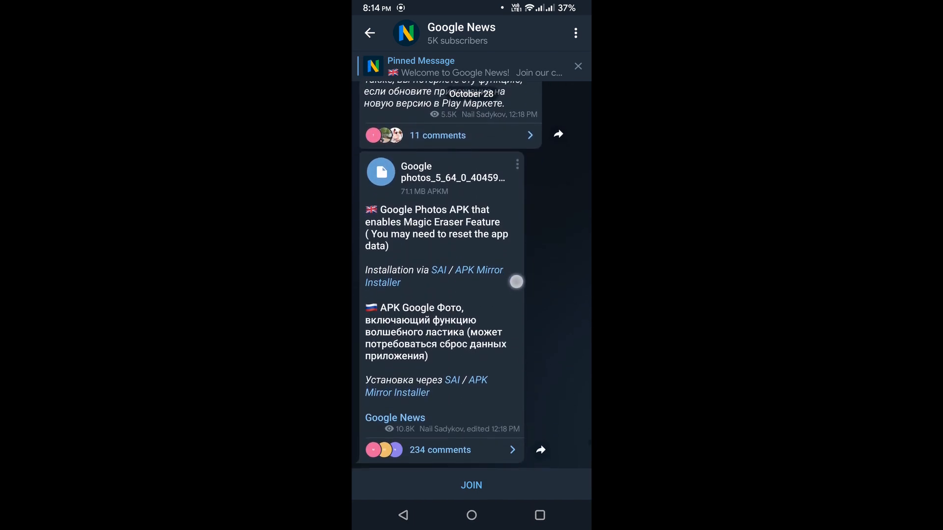
scroll(up, 3)
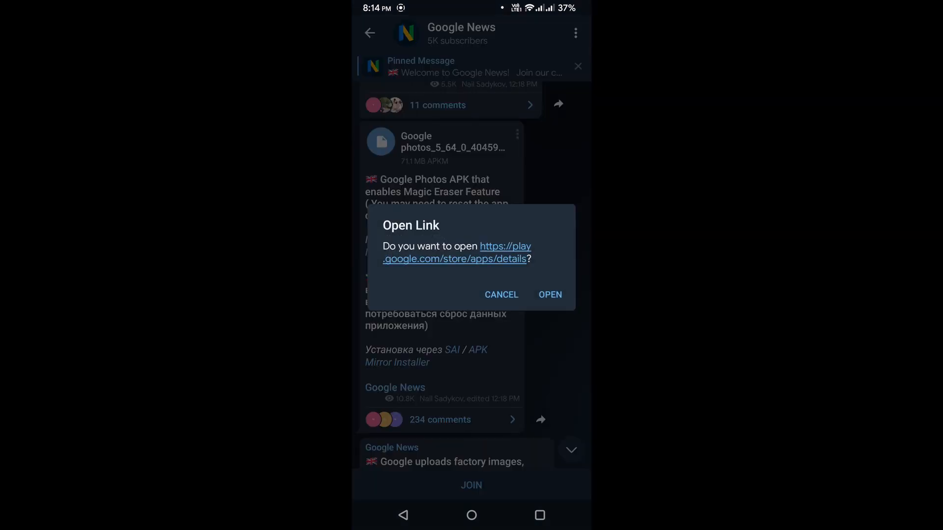
Confirm the Play Store link and install Split APKs Installer from Google Play.
click(549, 295)
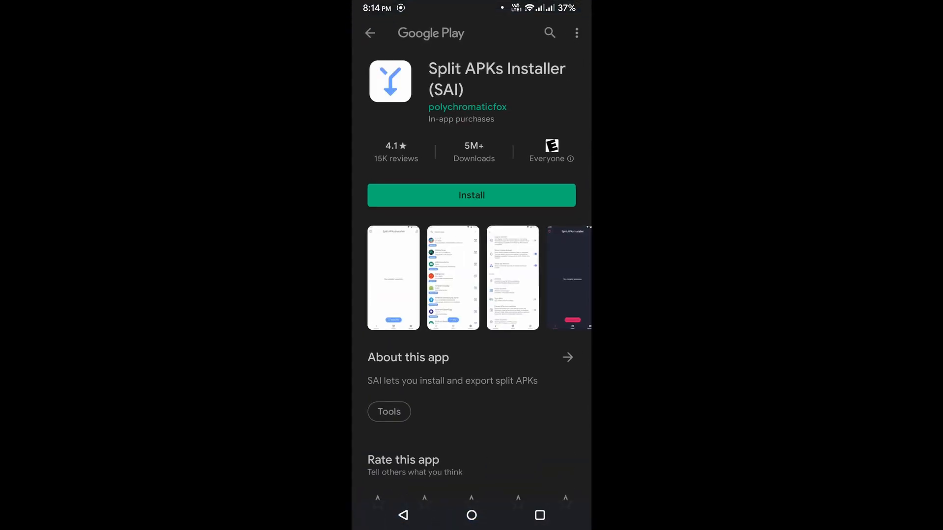
click(471, 195)
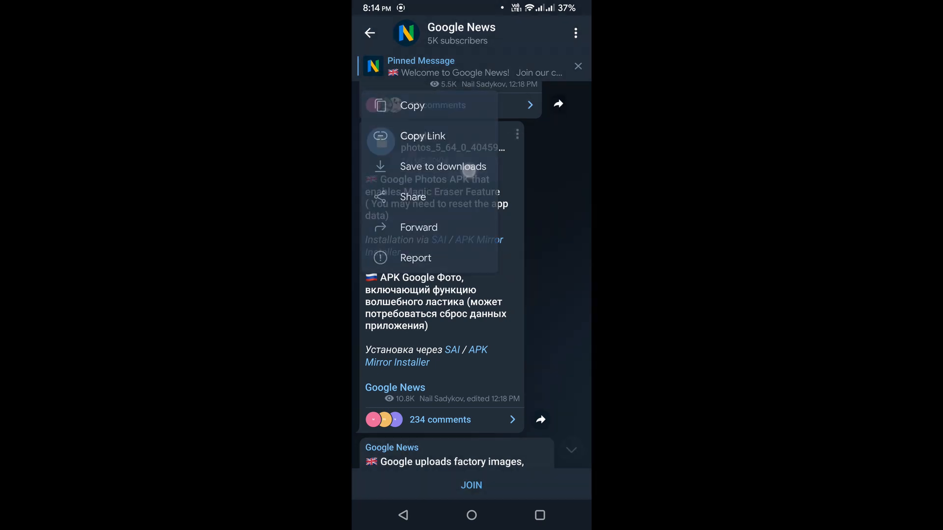
Save the Google Photos APKM file from the Telegram post to Downloads.
click(443, 166)
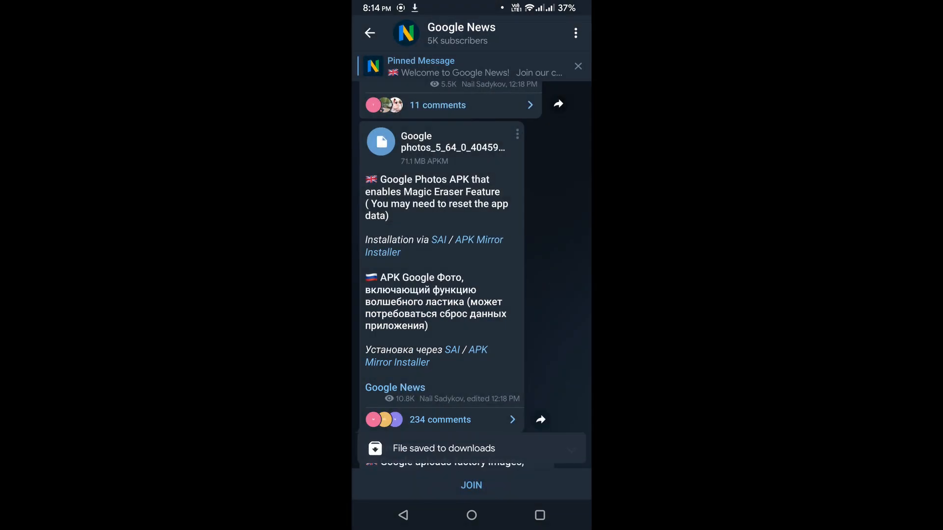
click(472, 515)
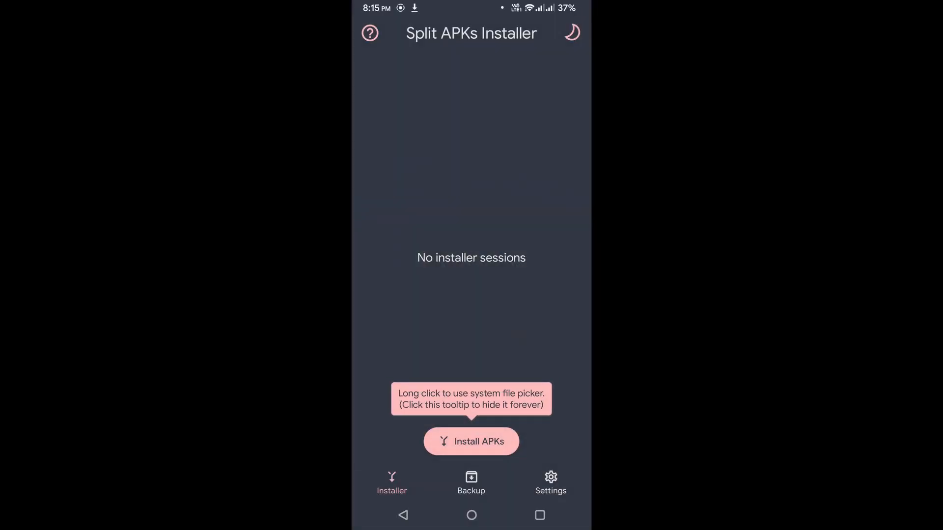
Start installing APKs with SAI's internal file picker, granting it storage access.
click(471, 442)
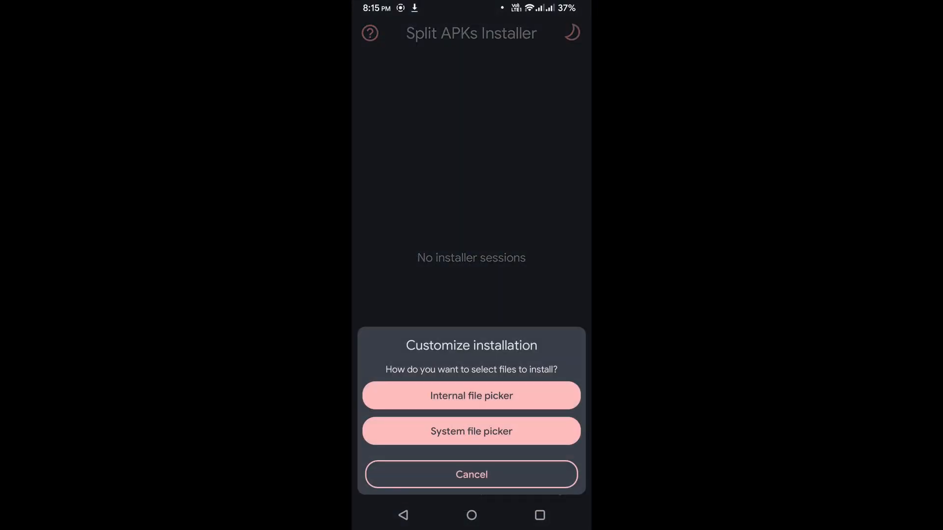
click(471, 396)
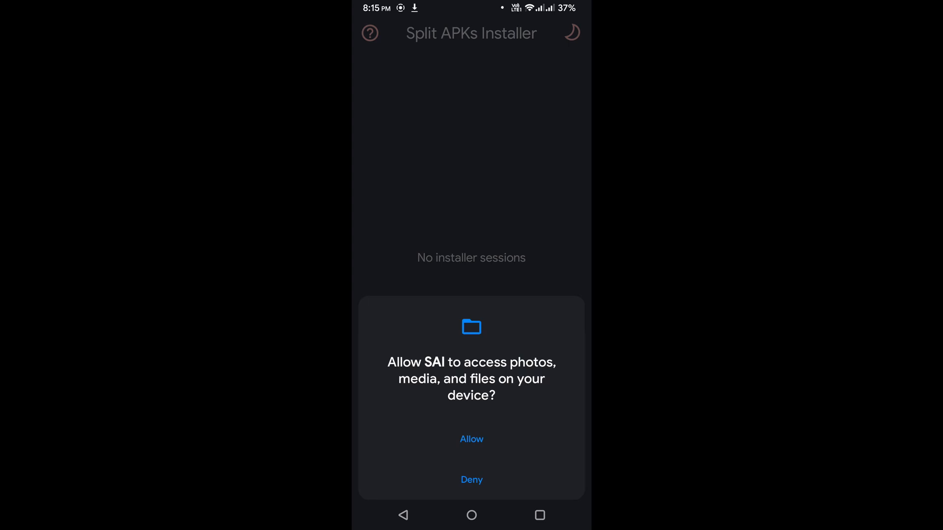
click(471, 439)
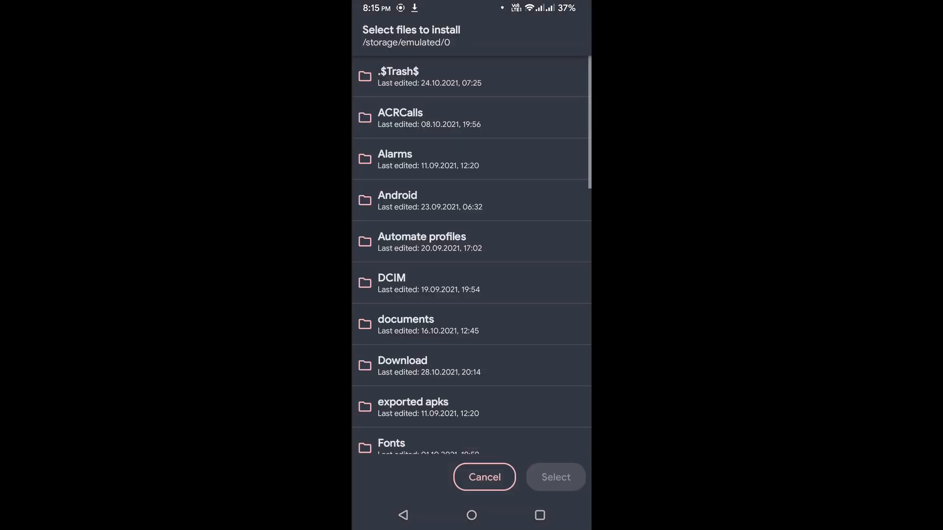
Select the Google Photos .apkm file from the Download folder.
click(402, 365)
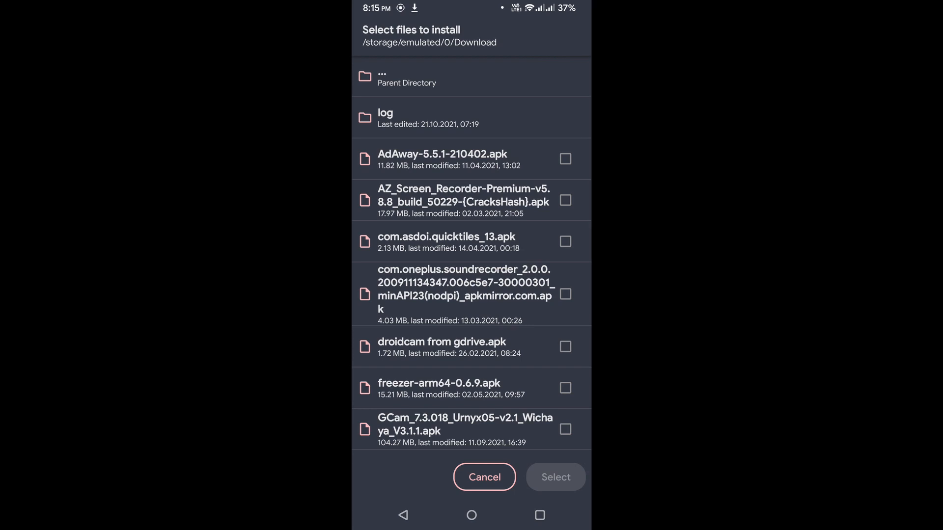
scroll(down, 3)
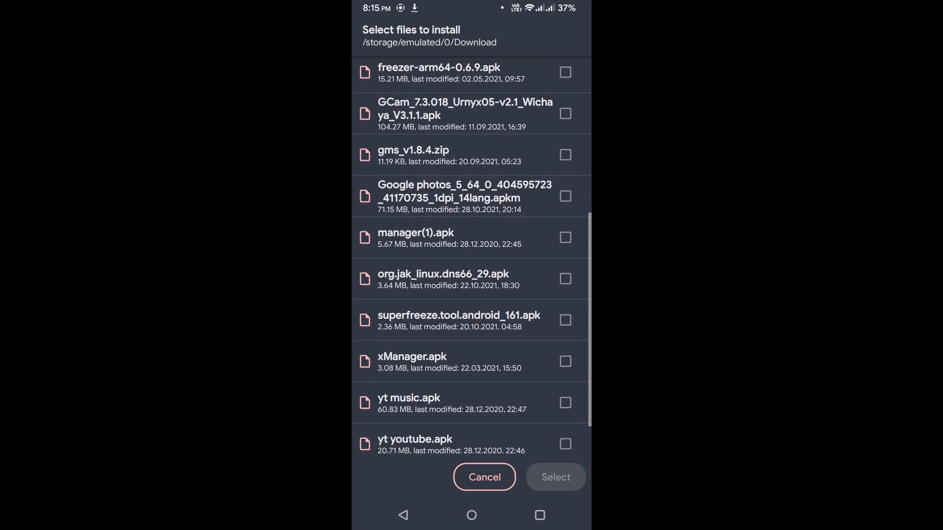
click(565, 196)
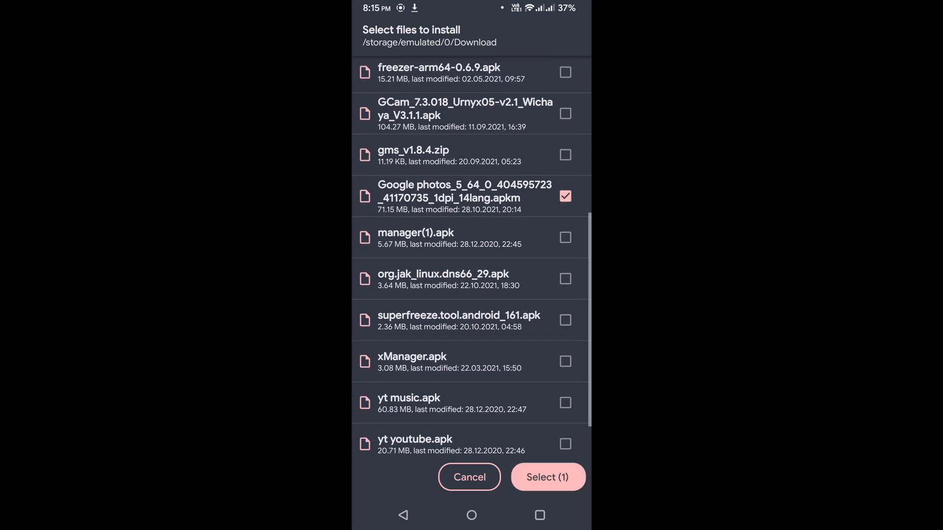
click(548, 477)
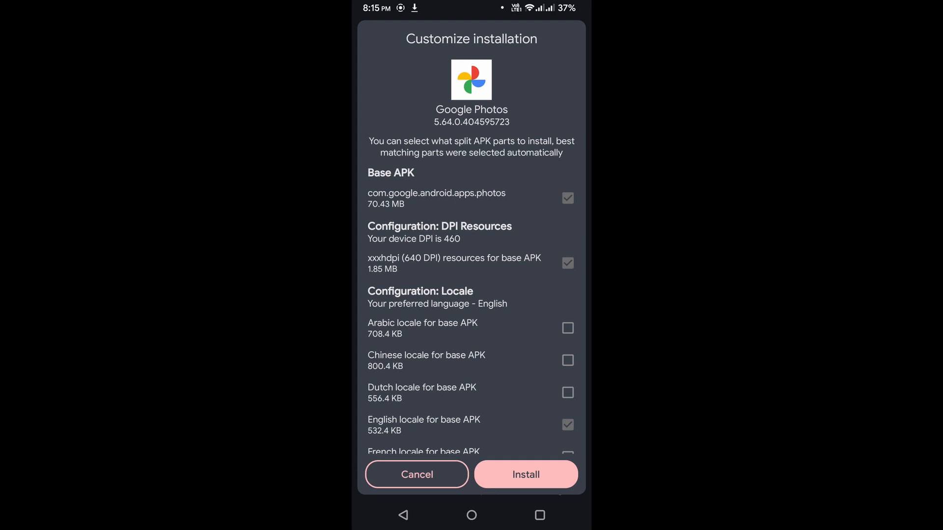
Start the Google Photos install and allow SAI to install apps from unknown sources.
click(525, 475)
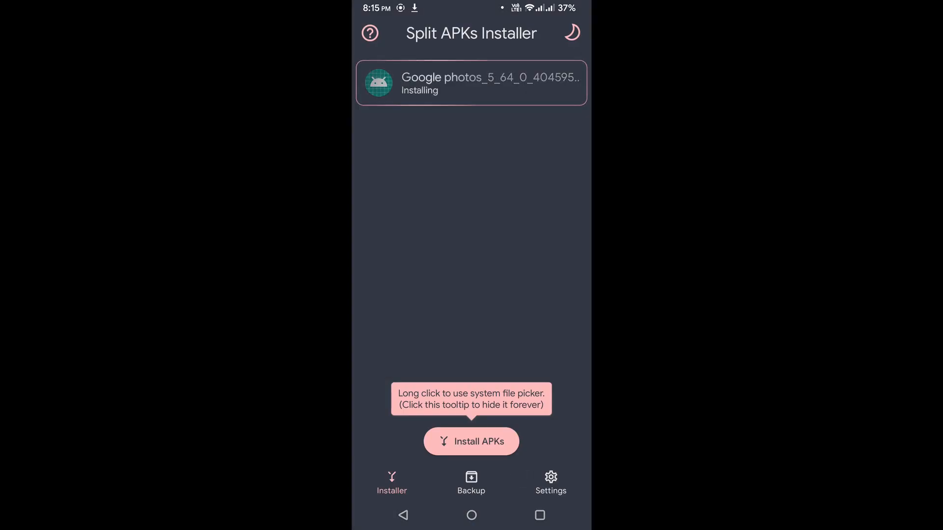
click(472, 442)
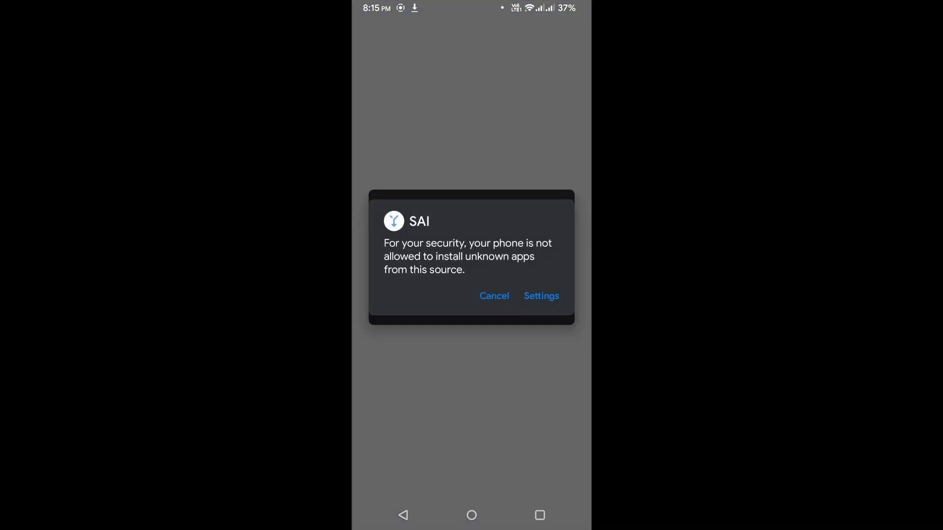
click(540, 295)
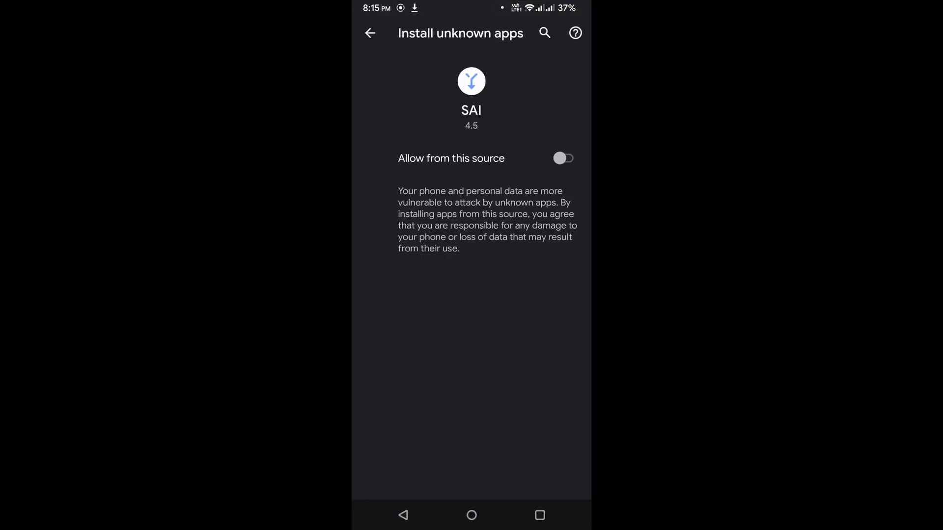
click(563, 158)
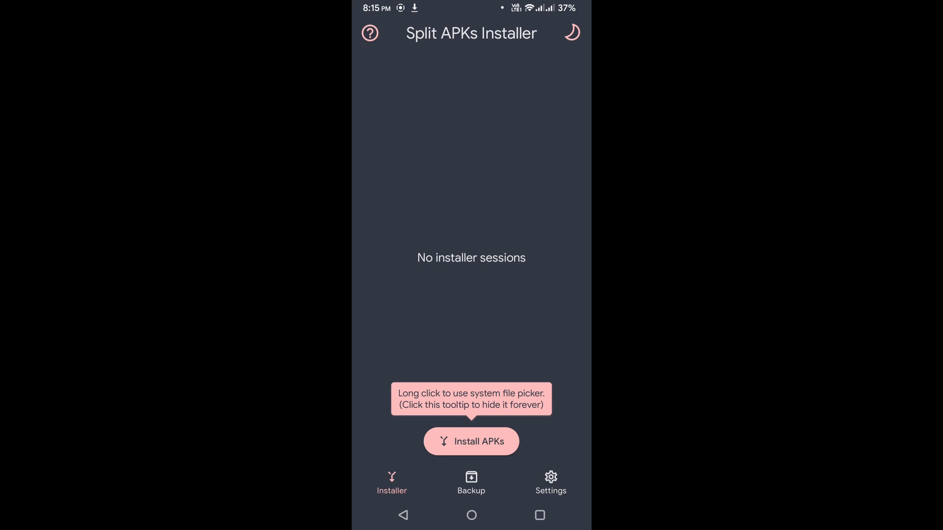
Re-select the Google photos 5.64 .apkm from Downloads via the internal file picker.
click(471, 442)
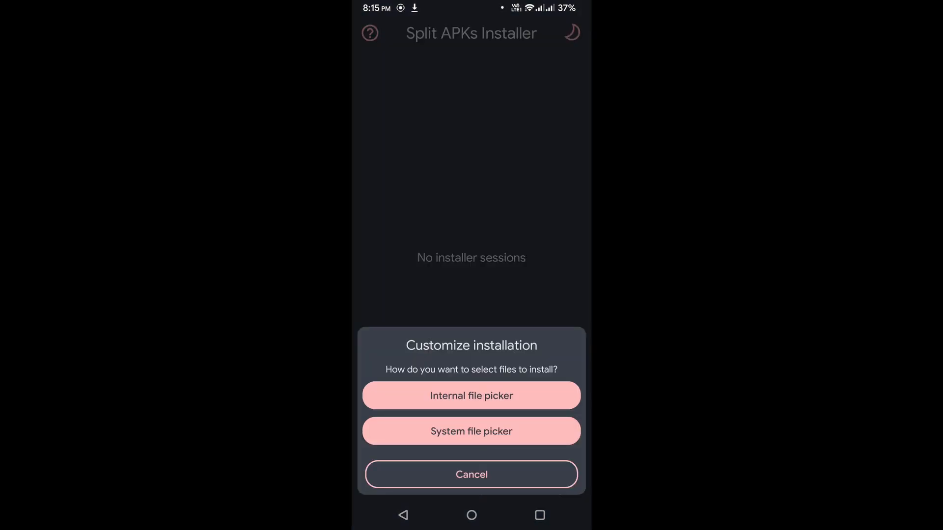
click(471, 396)
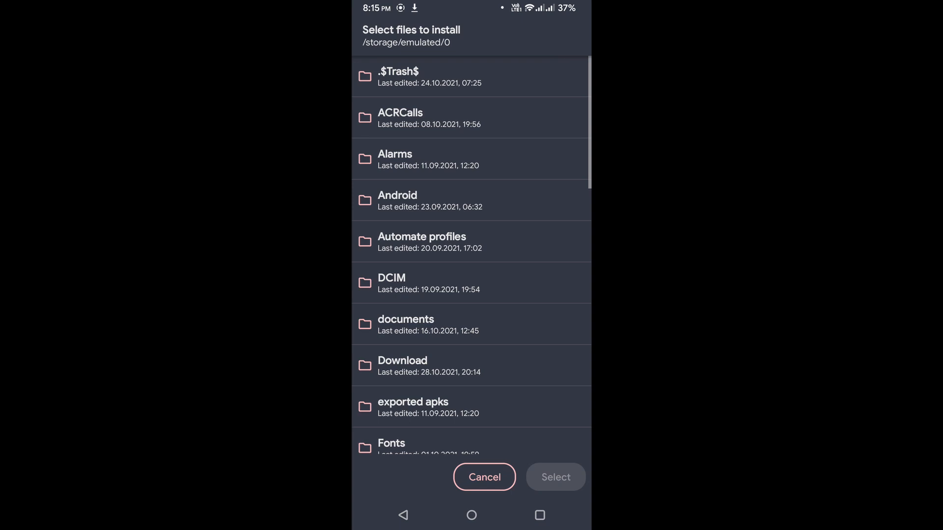
click(401, 365)
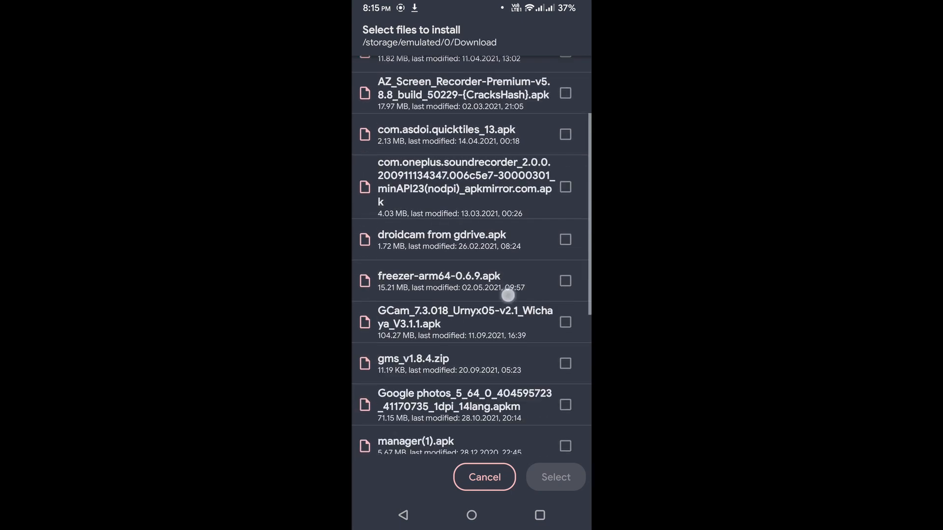
click(564, 274)
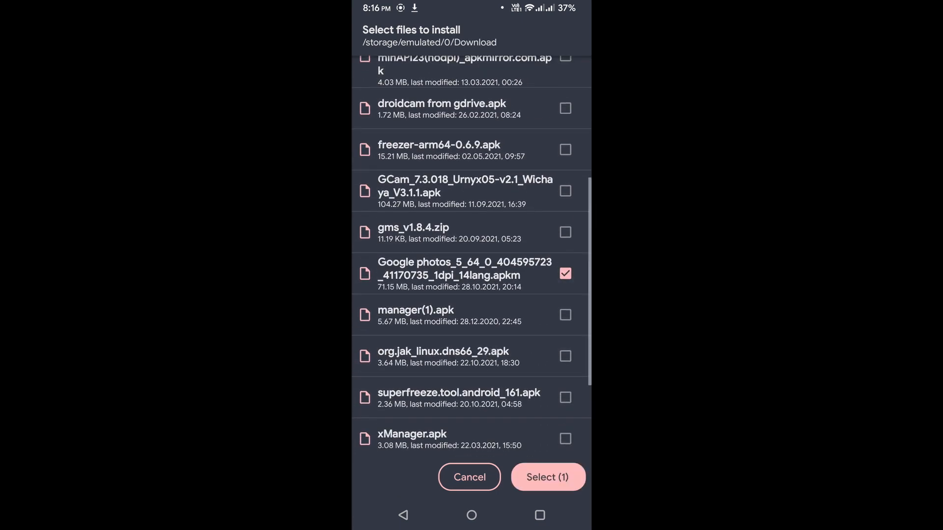
click(546, 477)
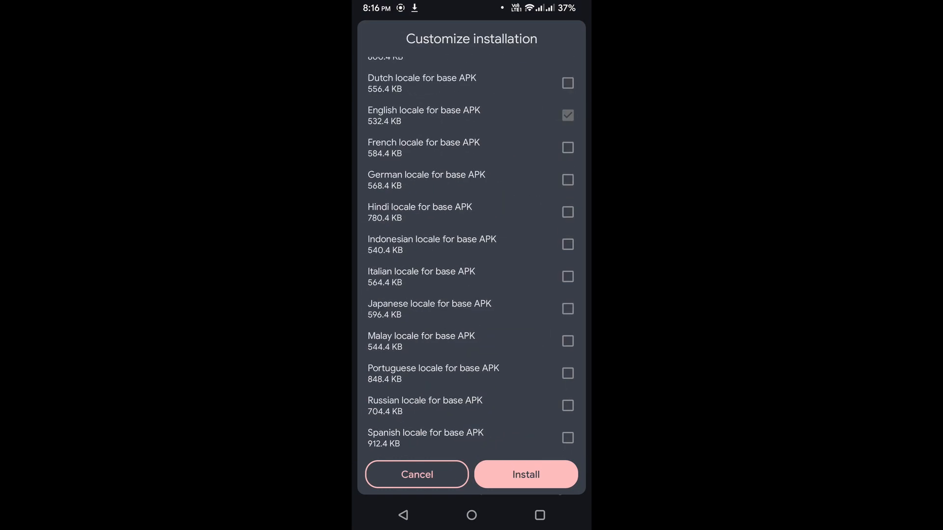
Install the package as an update to Photos, then launch the app.
click(525, 475)
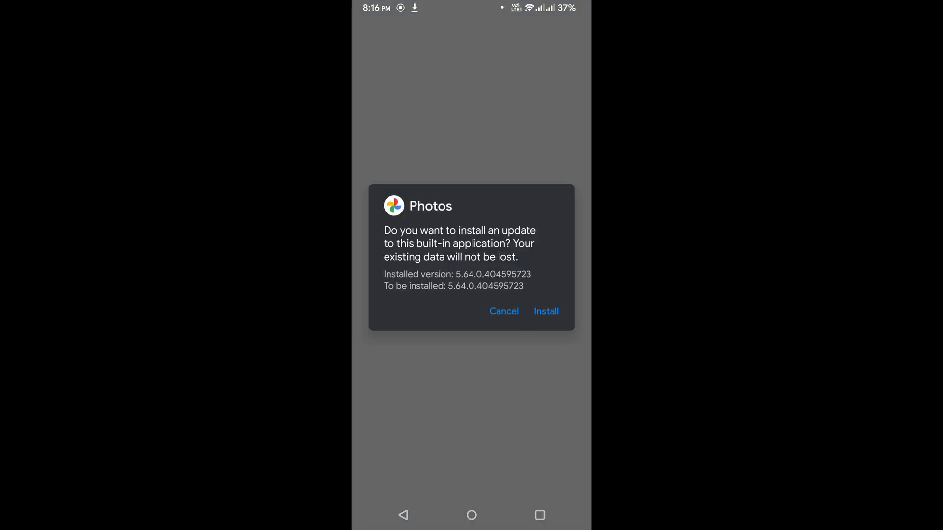
click(545, 311)
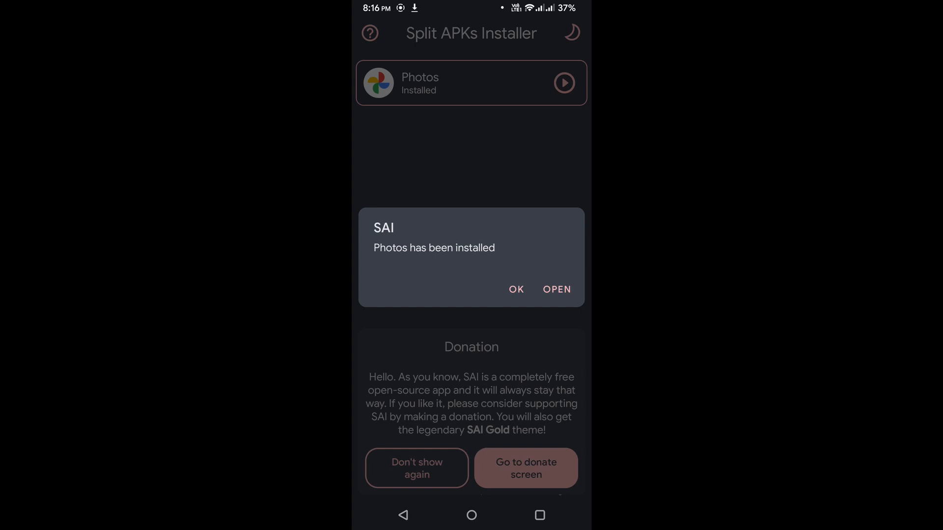
click(556, 289)
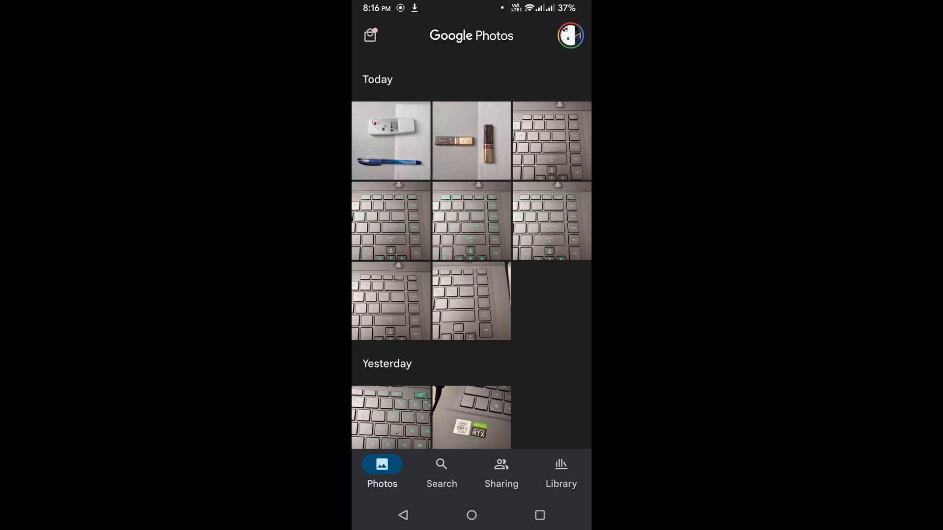
Open the remote-and-blue-pen photo in the editor and start Magic Eraser from Tools.
click(391, 141)
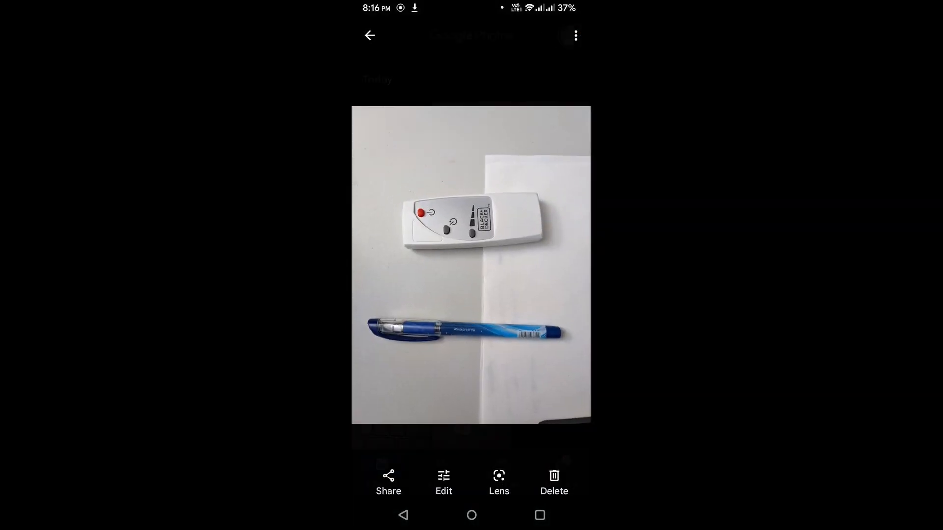
click(443, 481)
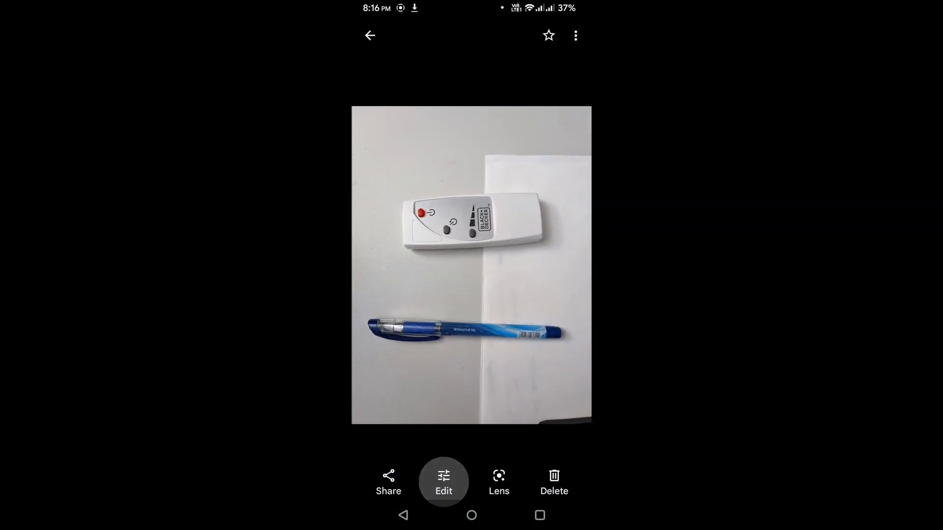
click(443, 481)
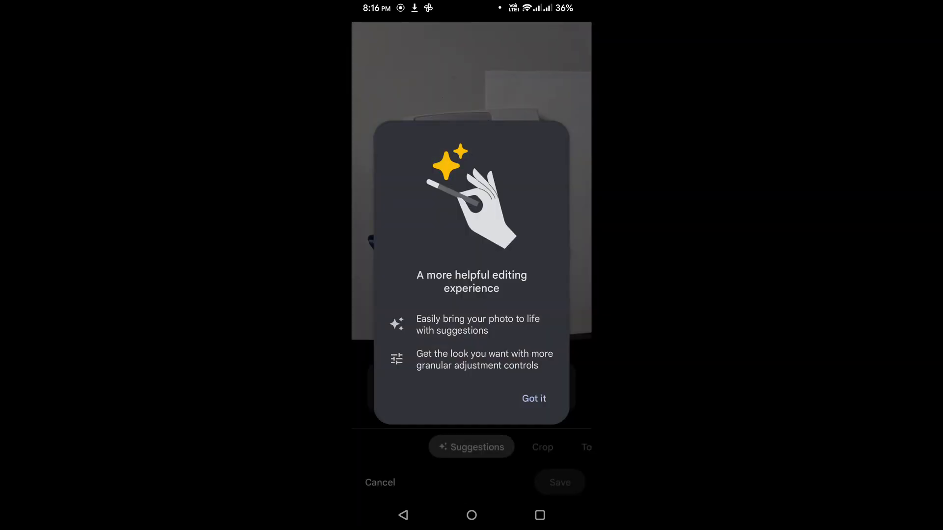
click(533, 399)
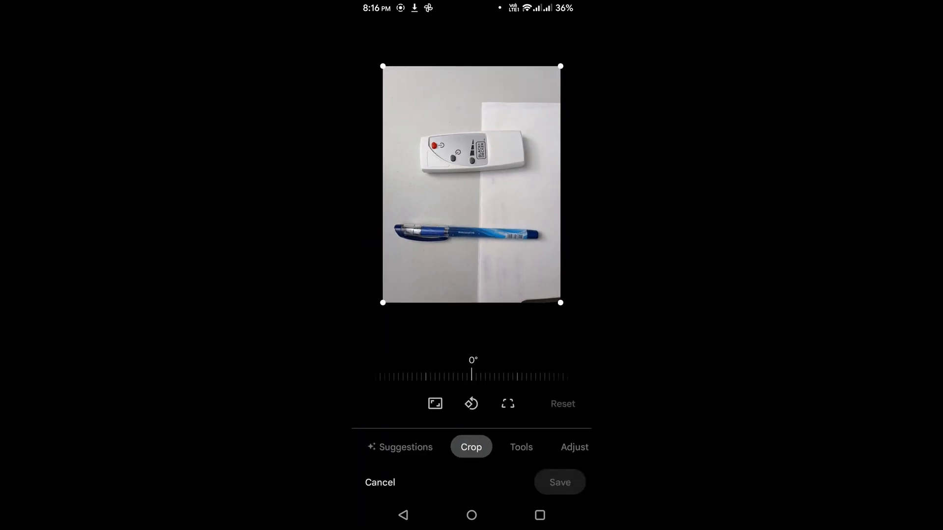
click(521, 447)
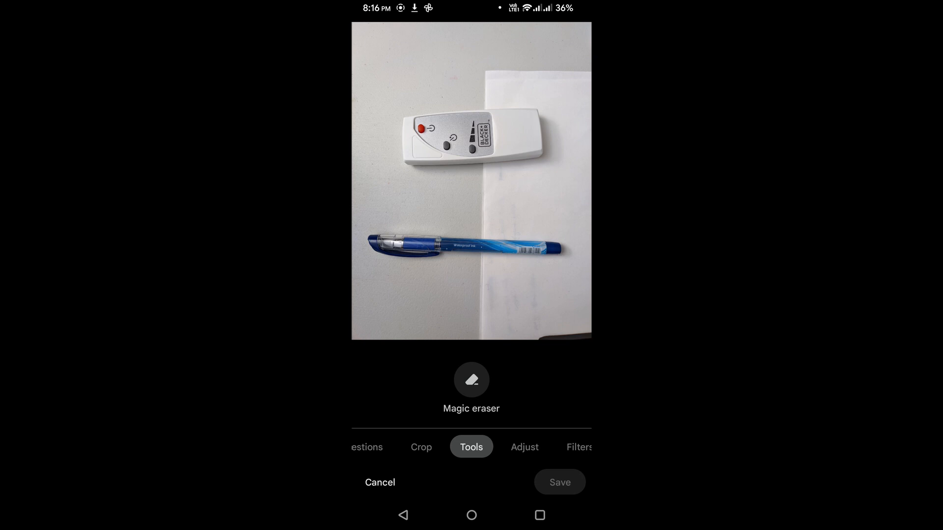
click(471, 380)
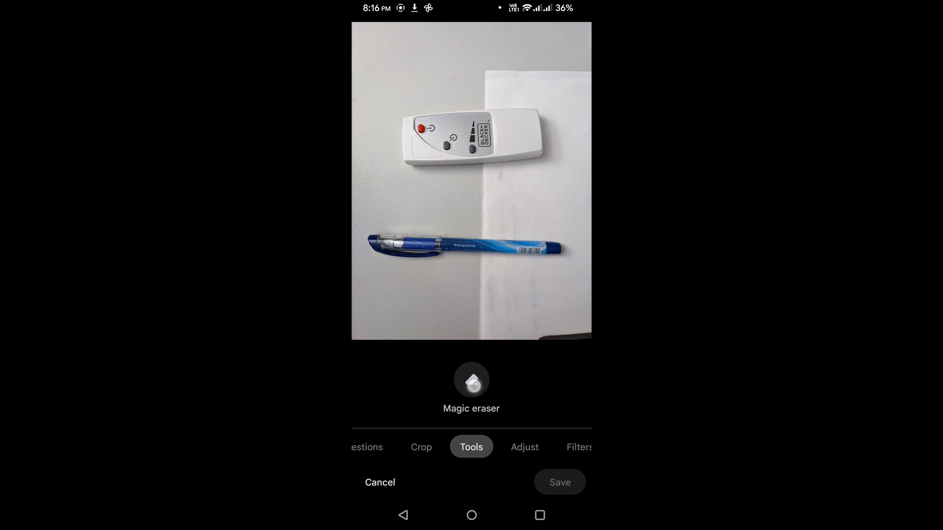
Erase the remote and pen, save the edit as a copy, and return to the grid.
click(471, 380)
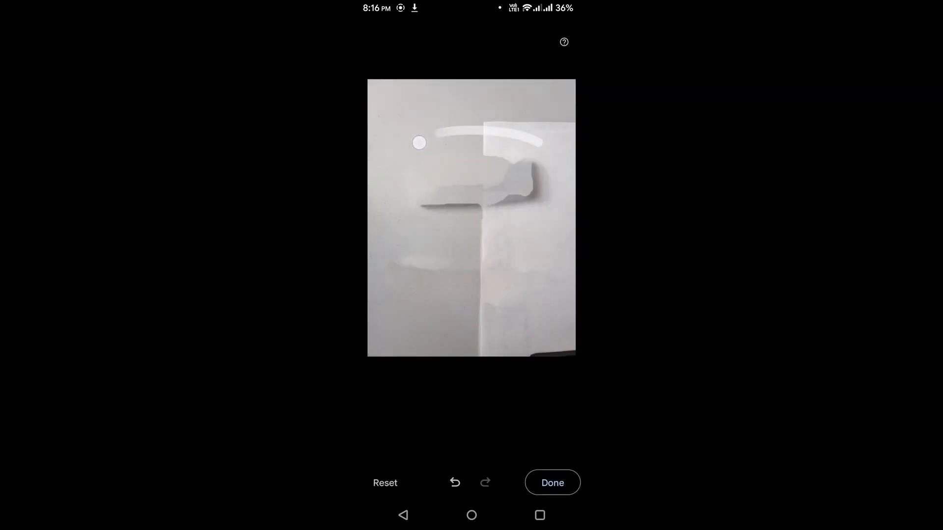
click(551, 483)
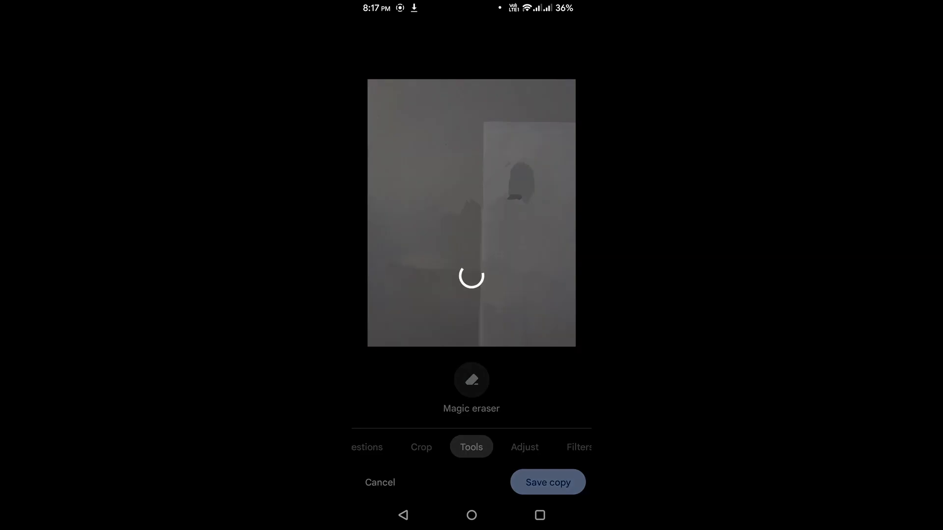
click(471, 379)
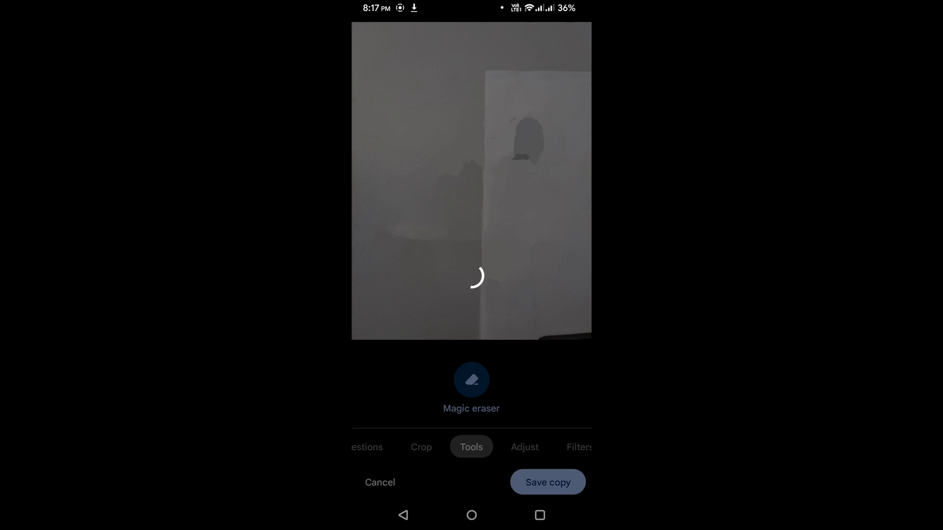
click(547, 482)
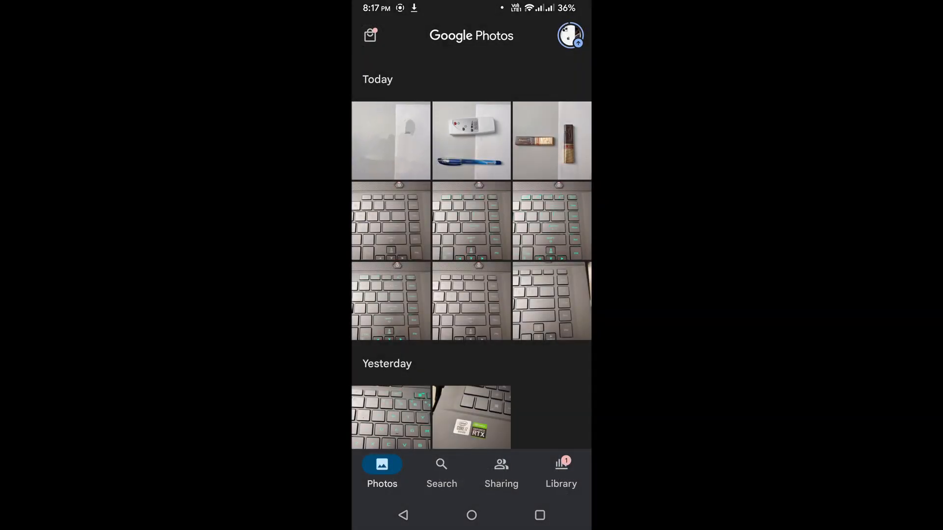
Open the two-chocolate-bars photo, edit it, and erase both bars with Magic Eraser.
click(552, 142)
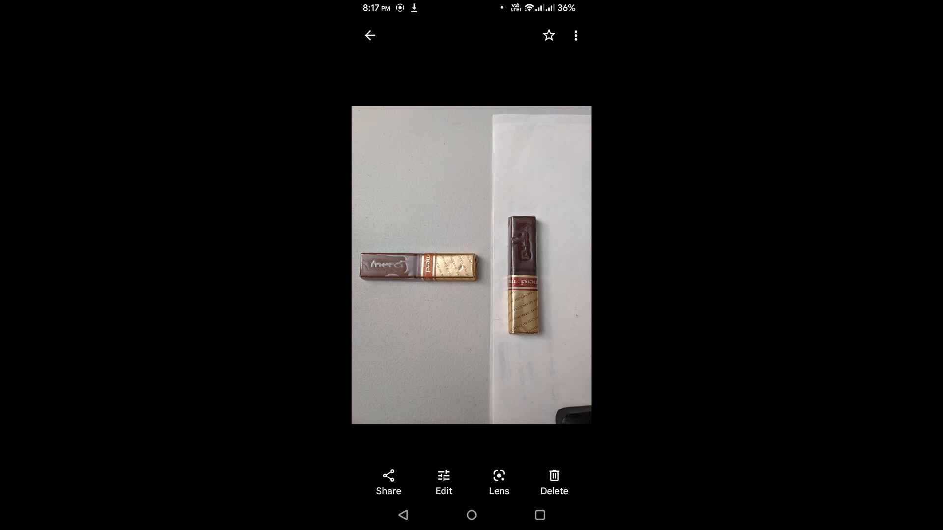
click(444, 481)
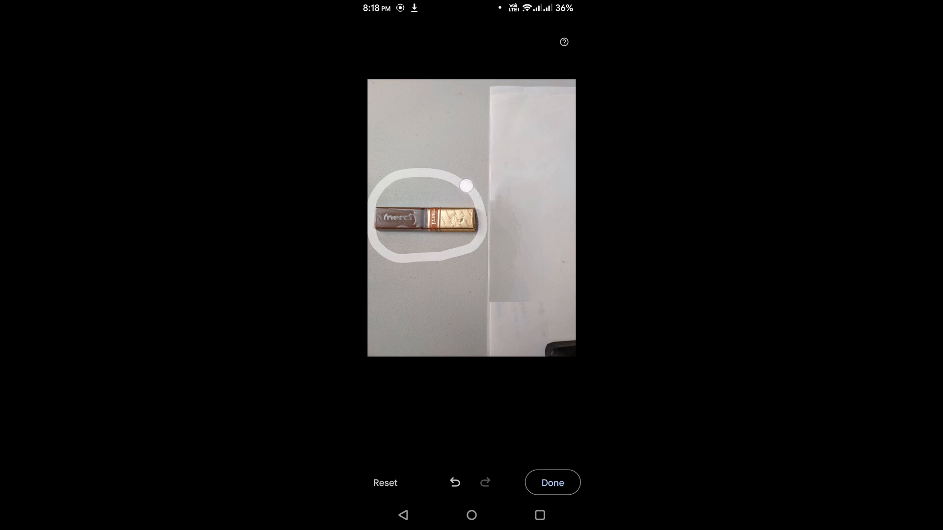
click(551, 483)
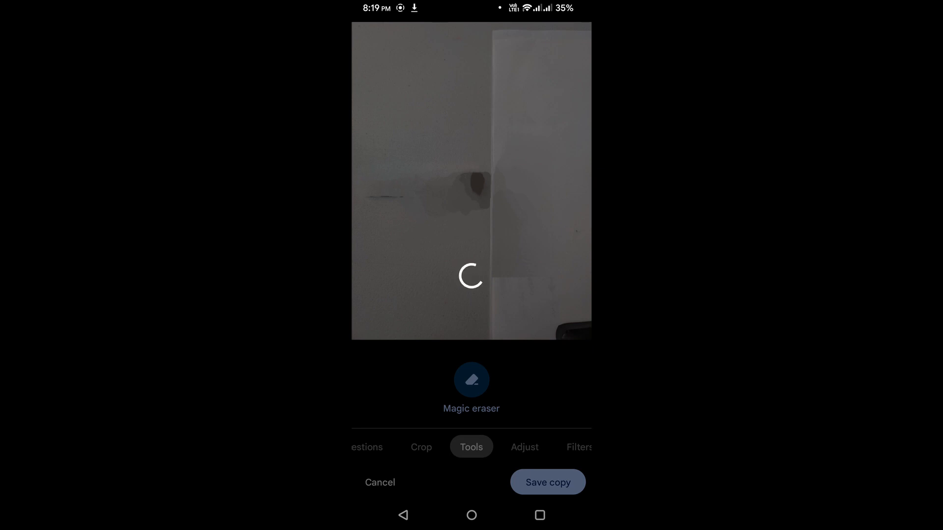
Save the chocolate-free copy and return to the Today photo grid.
click(546, 482)
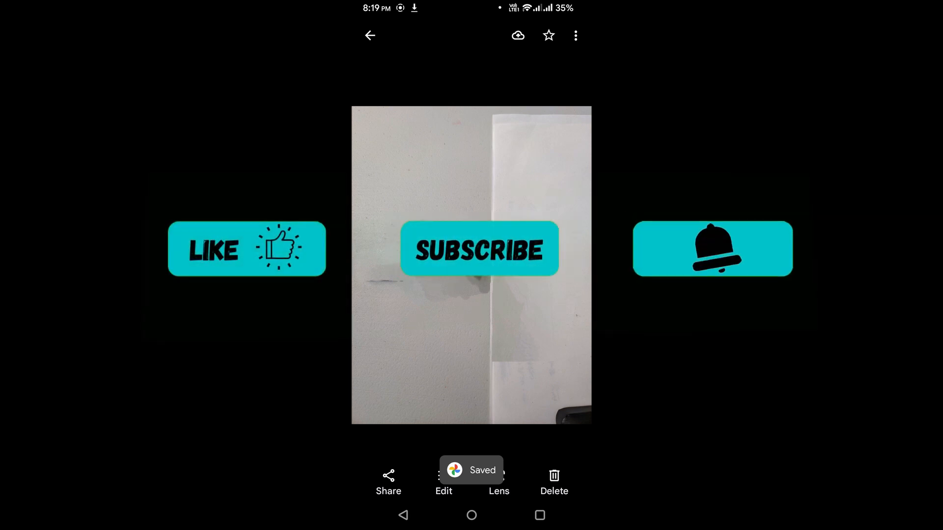
click(369, 35)
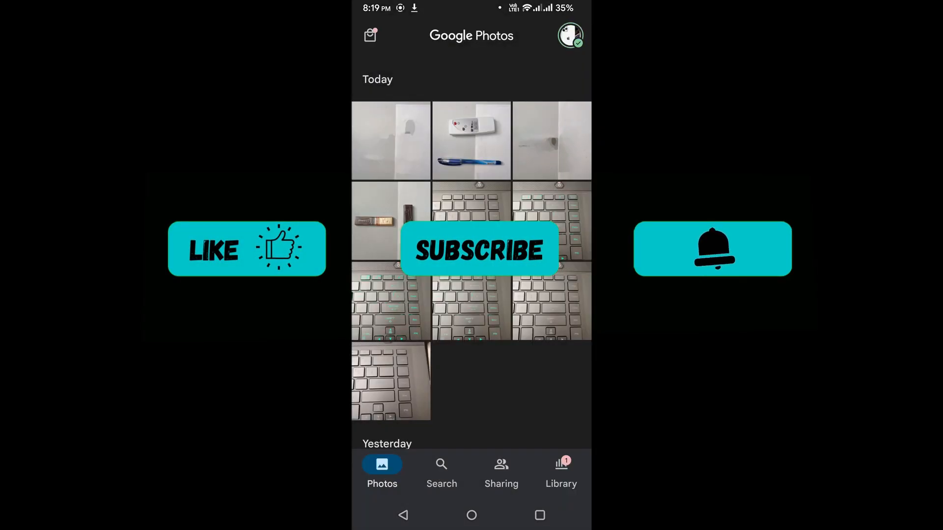